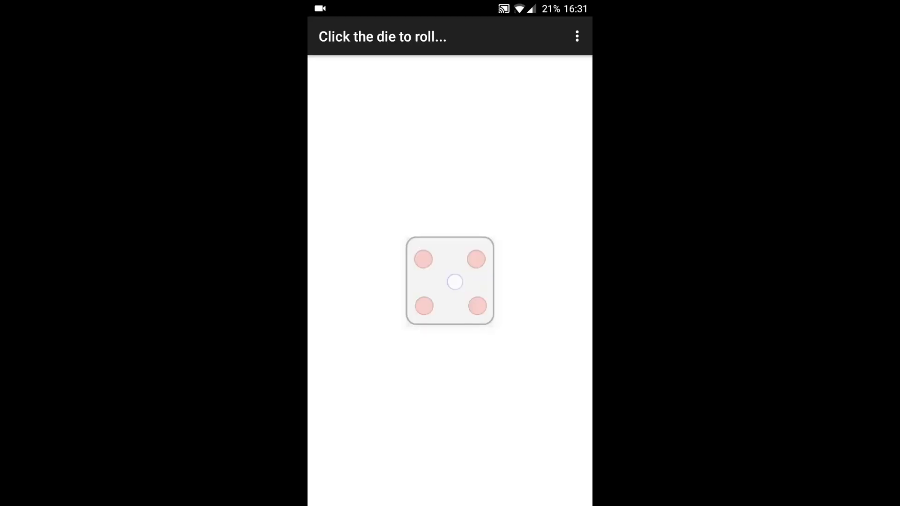
# Step: Roll the die twice in the running app on the phone
pyautogui.click(450, 281)
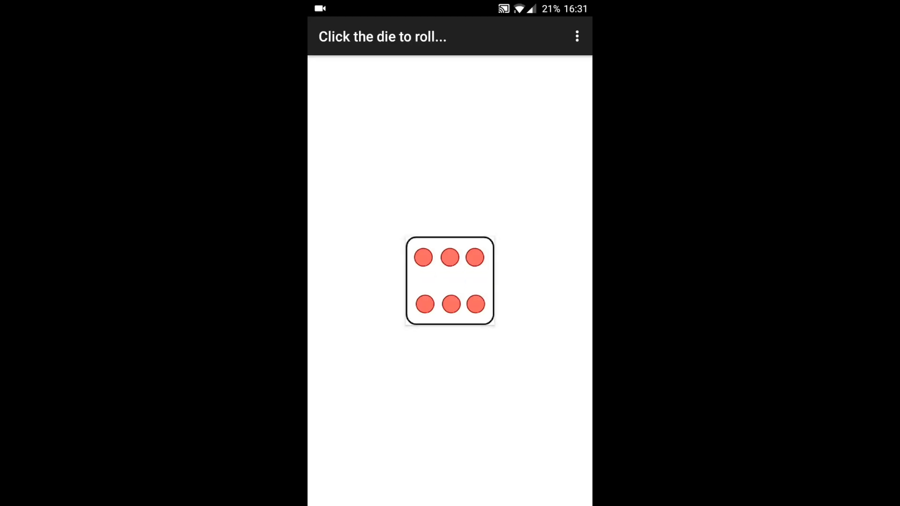
pyautogui.click(450, 281)
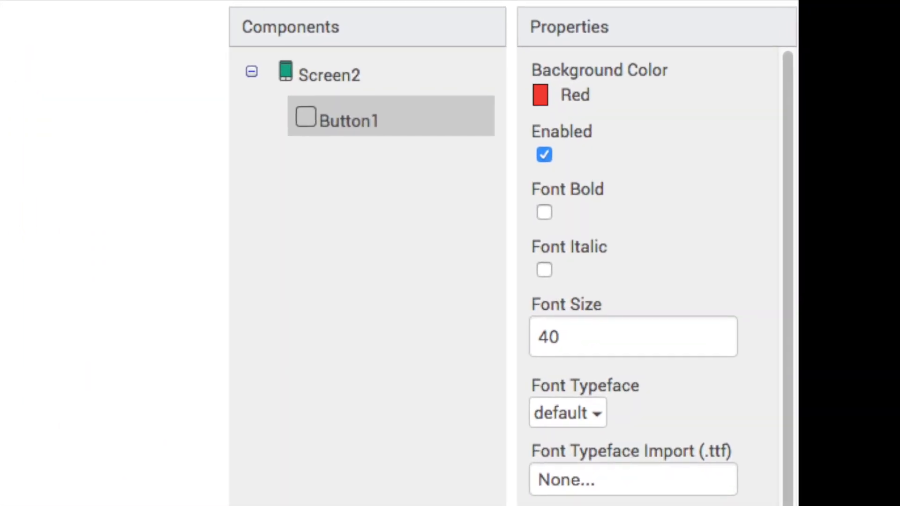
# Step: Add when Button1.Click setting Button1.Text to a random integer from 1 to 6
pyautogui.click(219, 52)
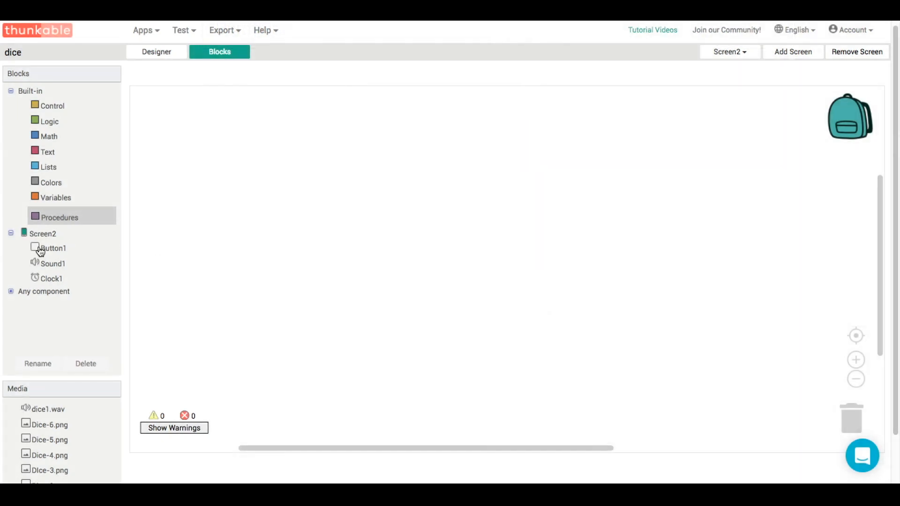
pyautogui.click(53, 248)
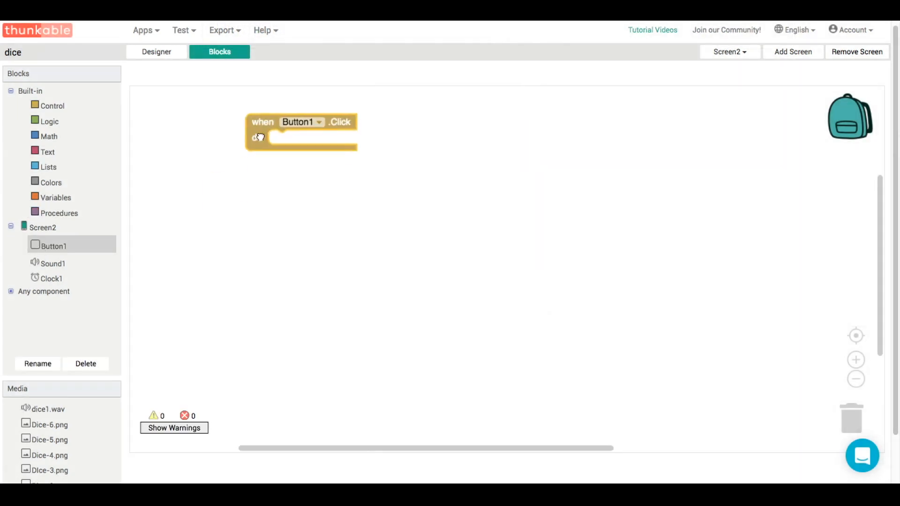
pyautogui.click(54, 246)
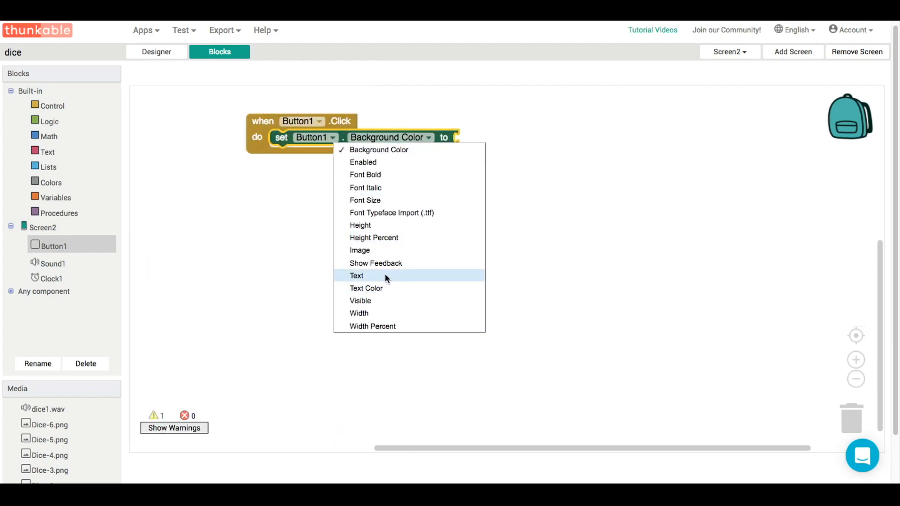
pyautogui.click(356, 276)
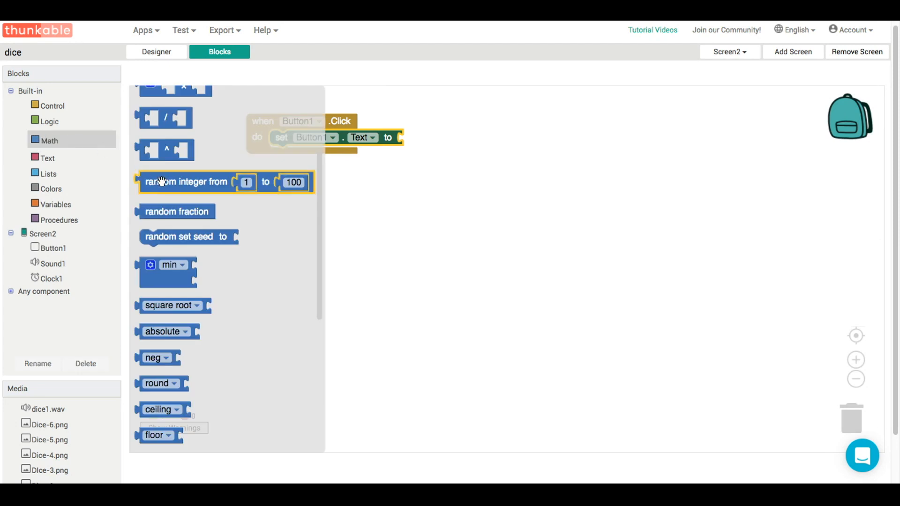
pyautogui.moveTo(184, 182); pyautogui.dragTo(450, 141)
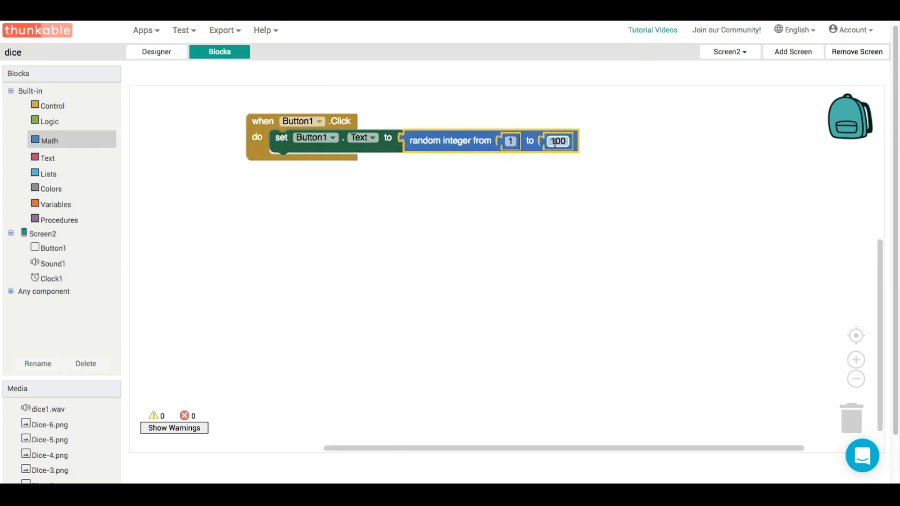
pyautogui.write('6')
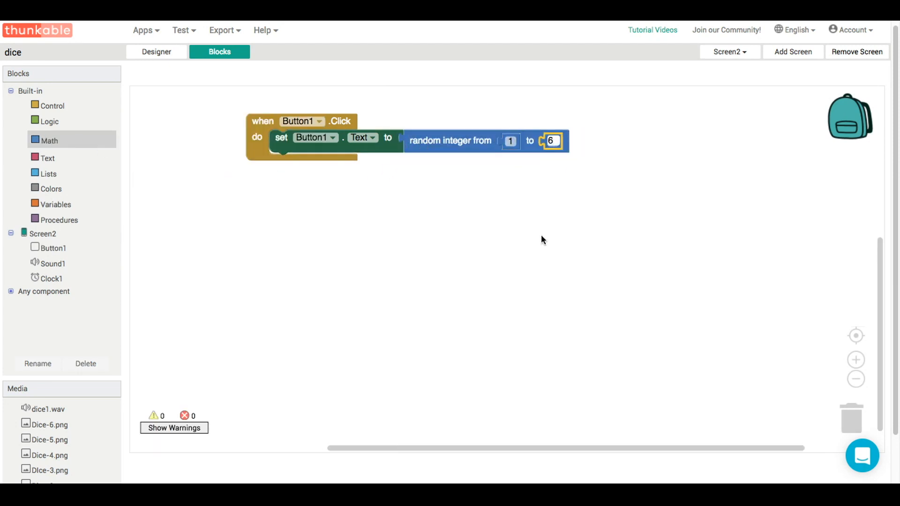
pyautogui.click(156, 51)
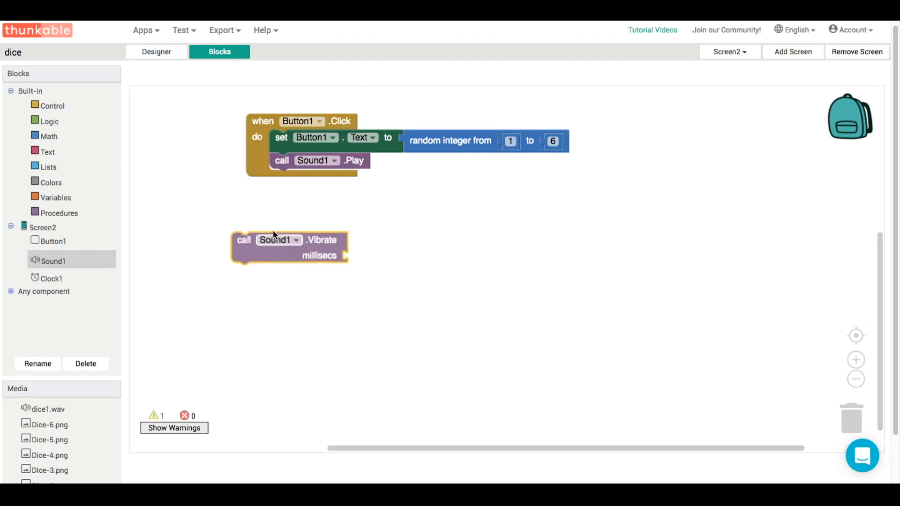
# Step: Attach a number block of 500 as the vibrate duration in the click handler
pyautogui.click(51, 136)
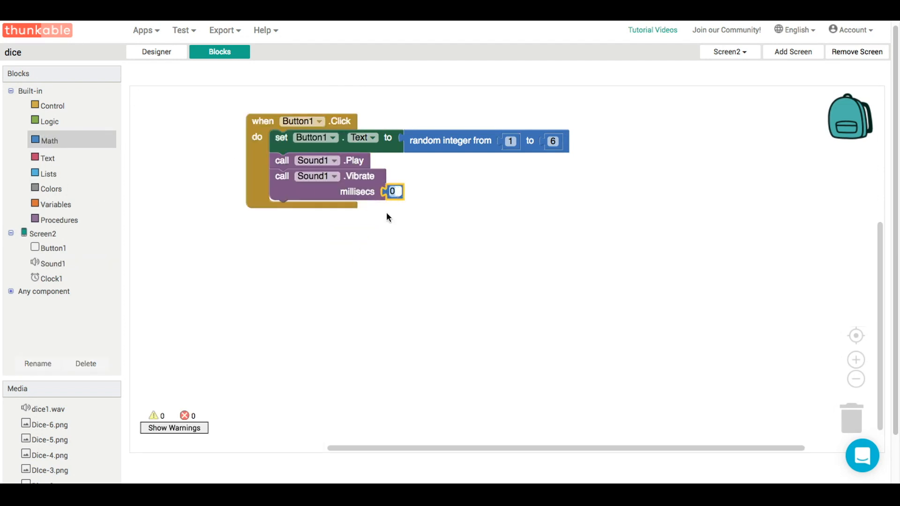
pyautogui.write('500')
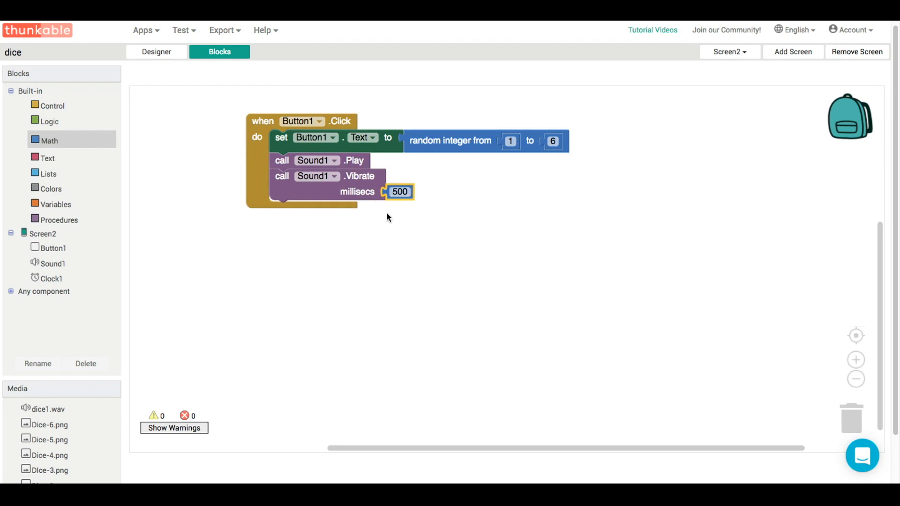
pyautogui.moveTo(628, 210)
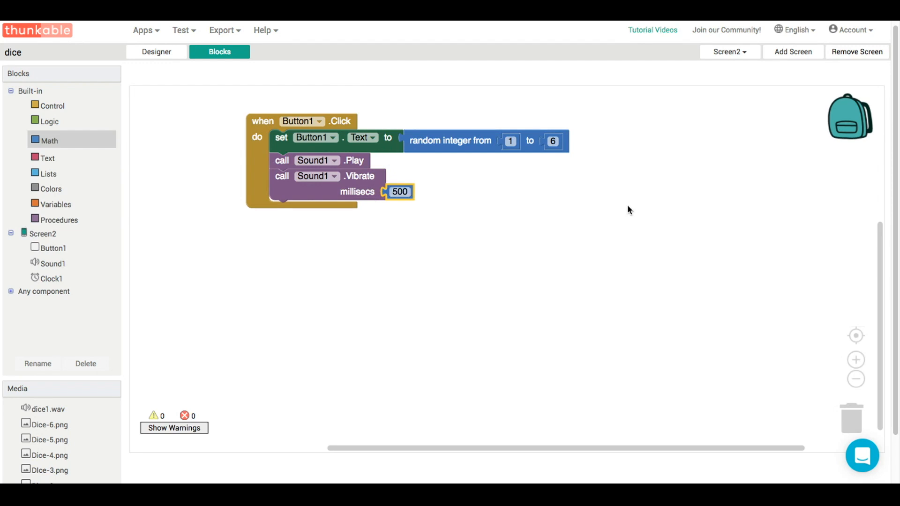
pyautogui.click(42, 233)
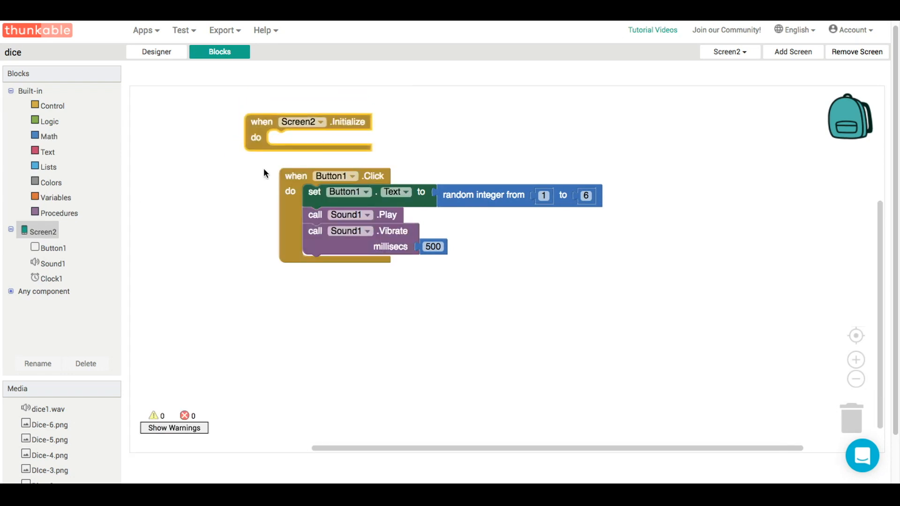
# Step: In Screen2.Initialize, set Sound1.Source to a text block containing 'dice1.wav'
pyautogui.click(54, 263)
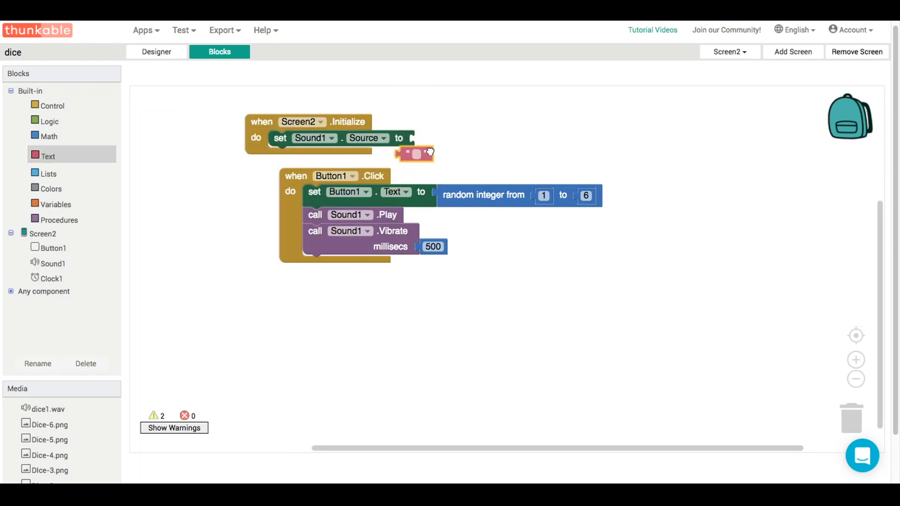
pyautogui.moveTo(414, 154); pyautogui.dragTo(428, 138)
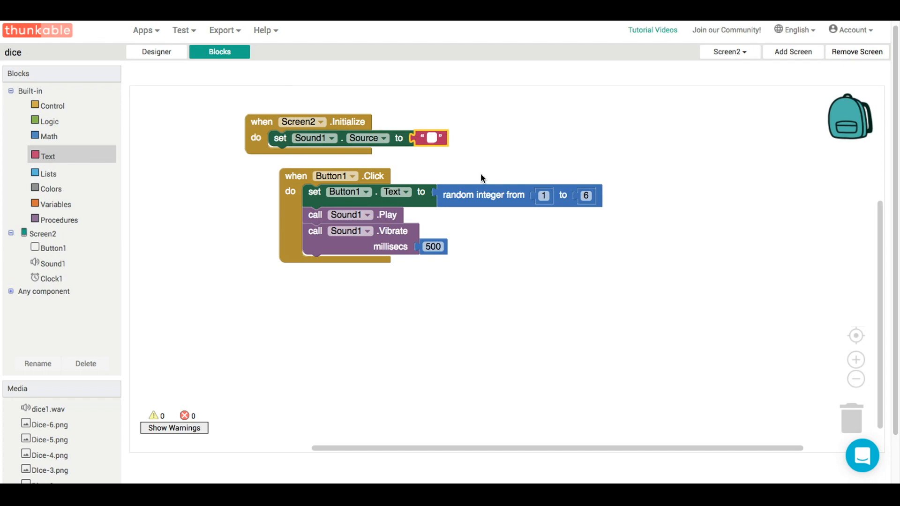
pyautogui.write('dice1.')
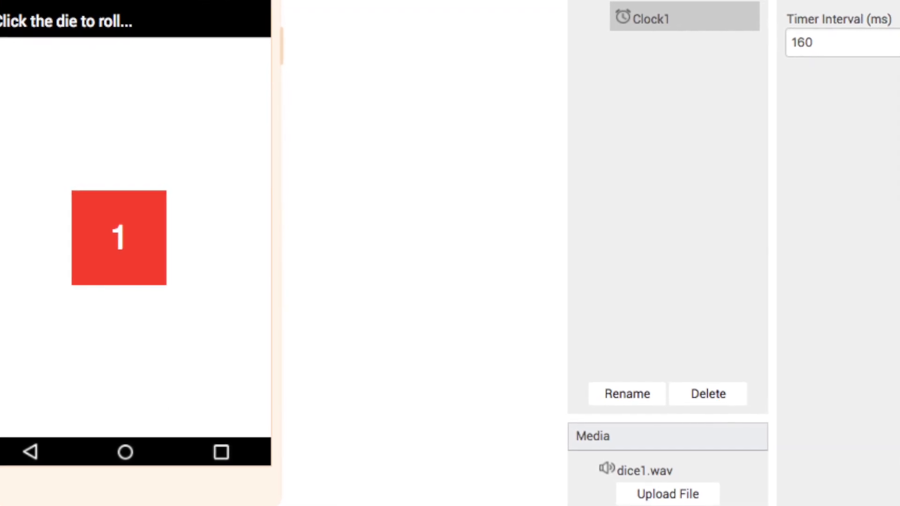
pyautogui.click(219, 52)
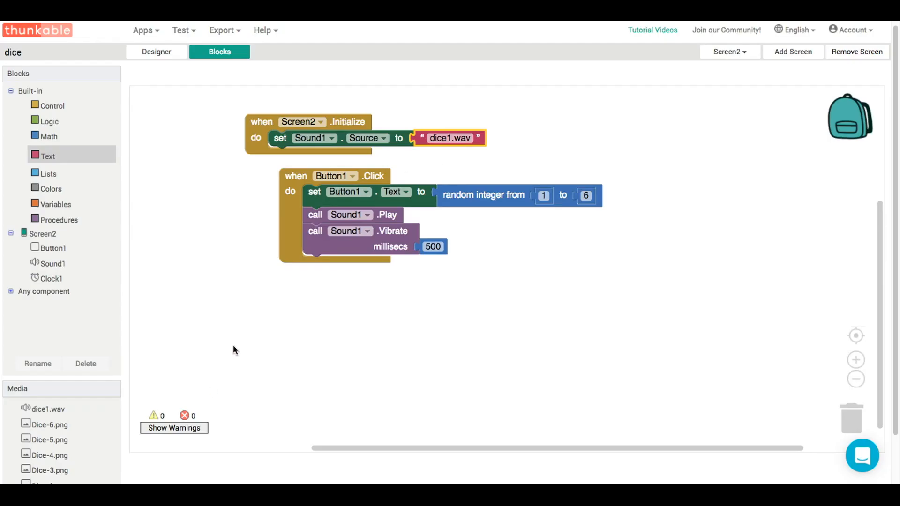
pyautogui.click(56, 202)
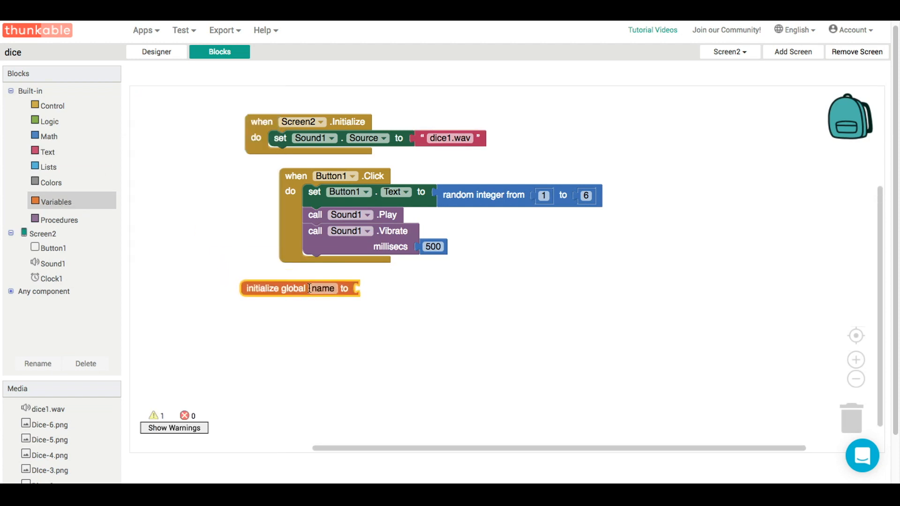
# Step: Name the global variable spinCounter with a starting value of 0
pyautogui.write('spinCounter')
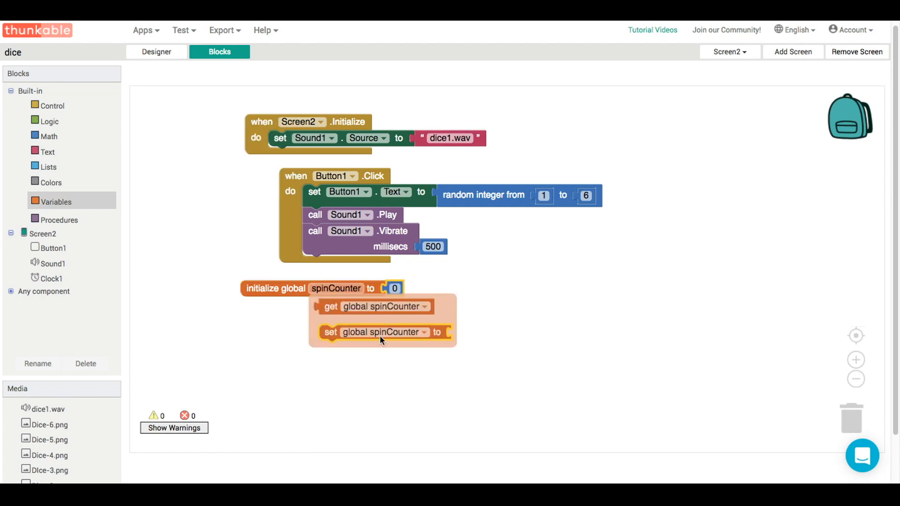
pyautogui.click(54, 277)
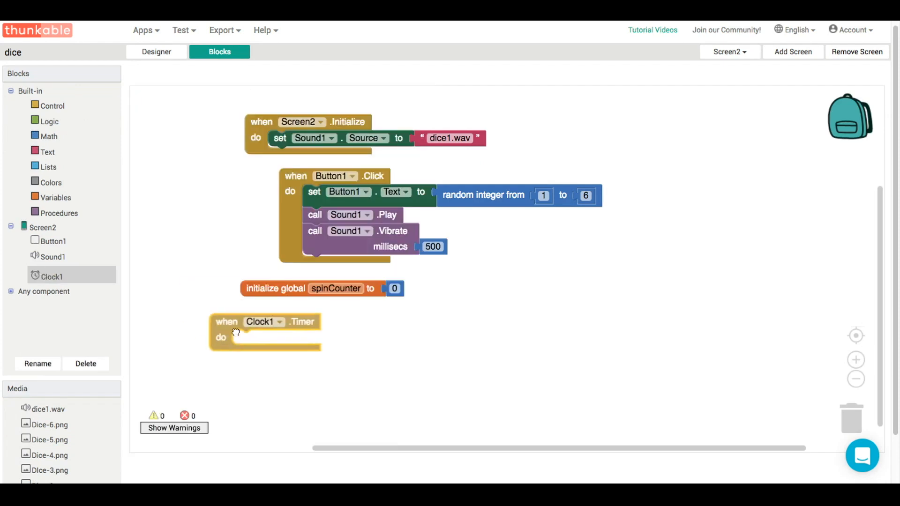
# Step: Place when Clock1.Timer with an if disabling the timer, and enable the timer on click
pyautogui.moveTo(236, 332); pyautogui.dragTo(293, 331)
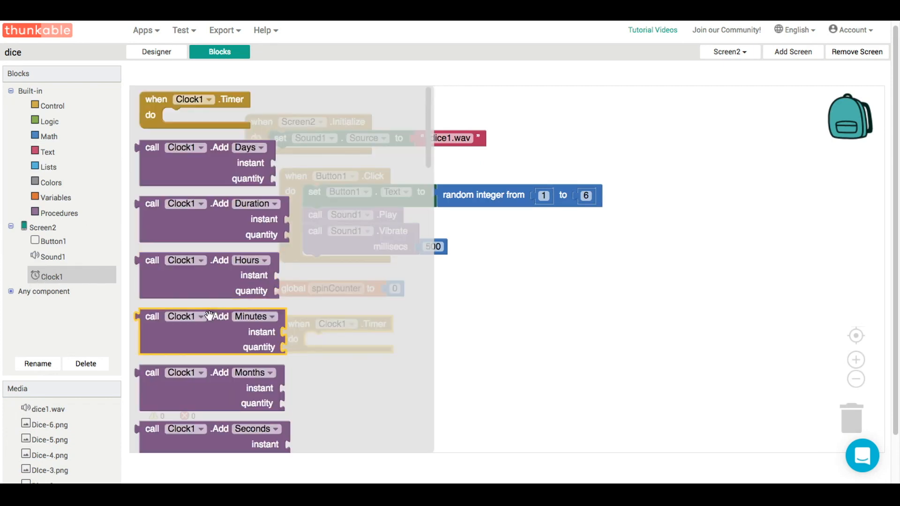
pyautogui.scroll(-3)
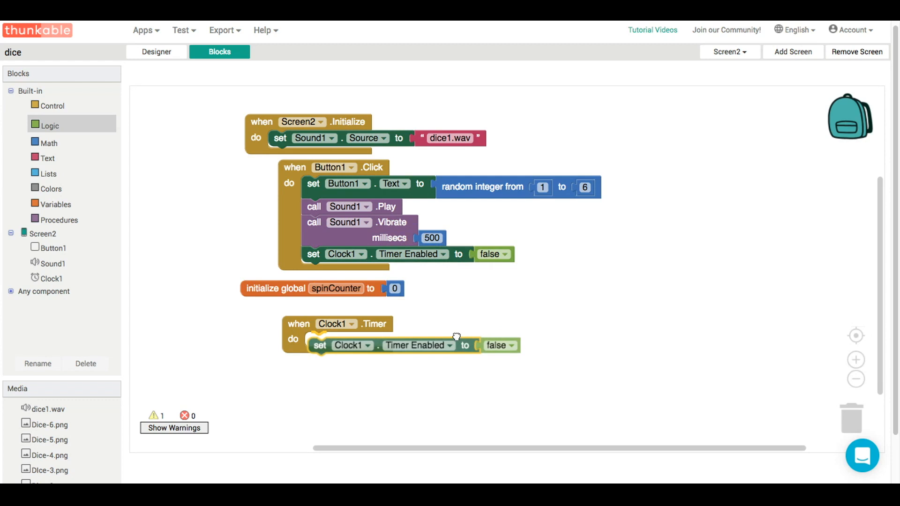
pyautogui.click(493, 254)
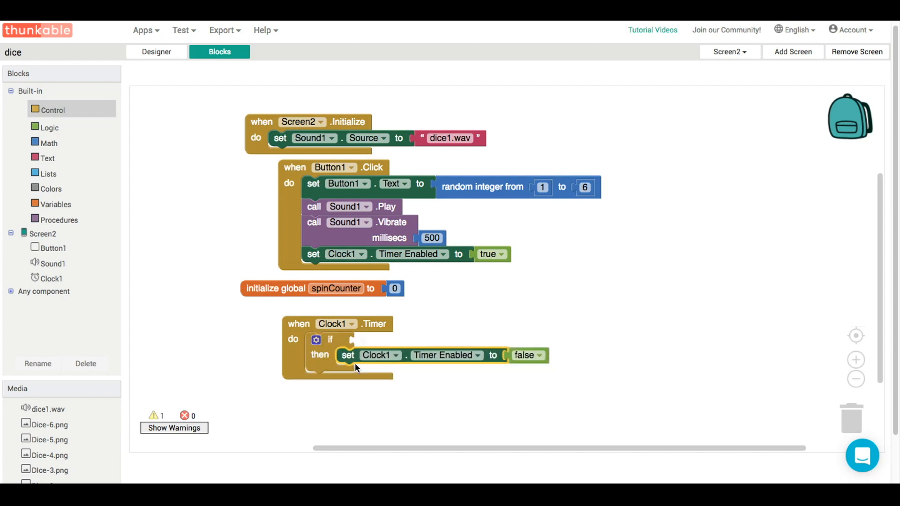
# Step: Set the timer's if condition to spinCounter ≥ 10 and add the random button-text block
pyautogui.click(51, 140)
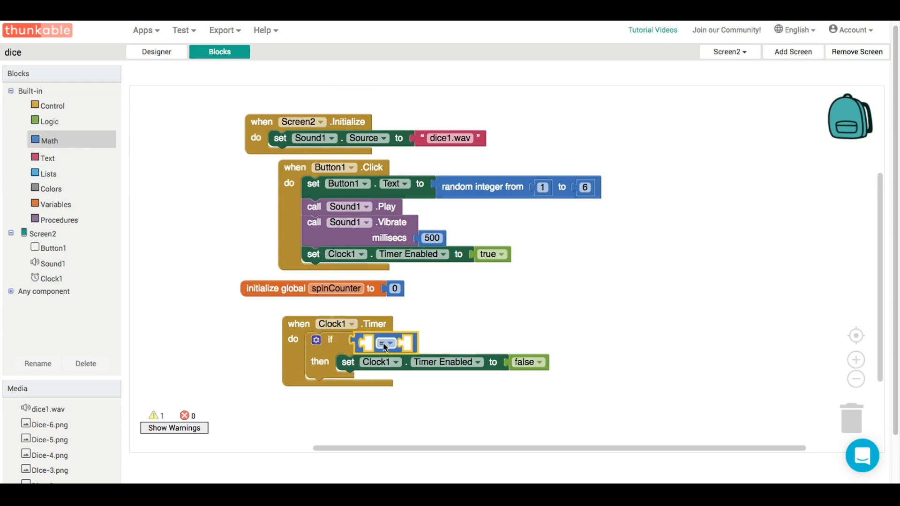
pyautogui.click(386, 342)
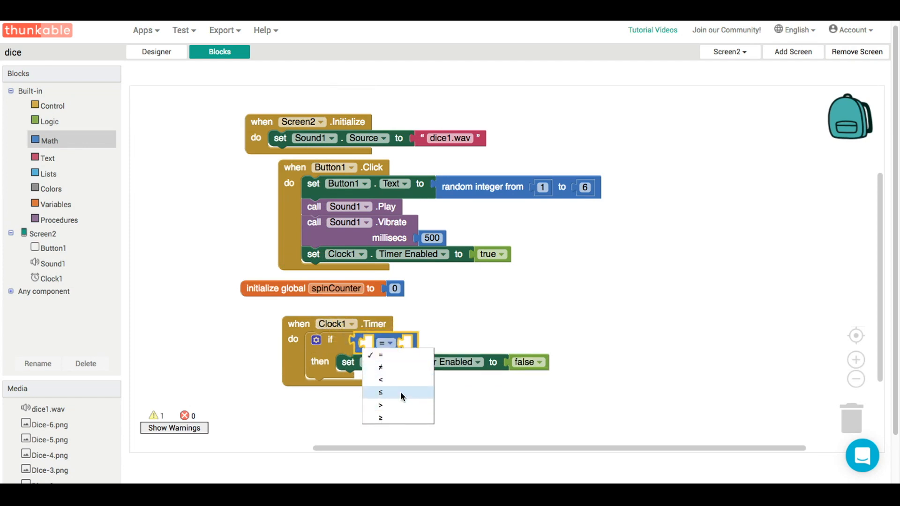
pyautogui.click(381, 417)
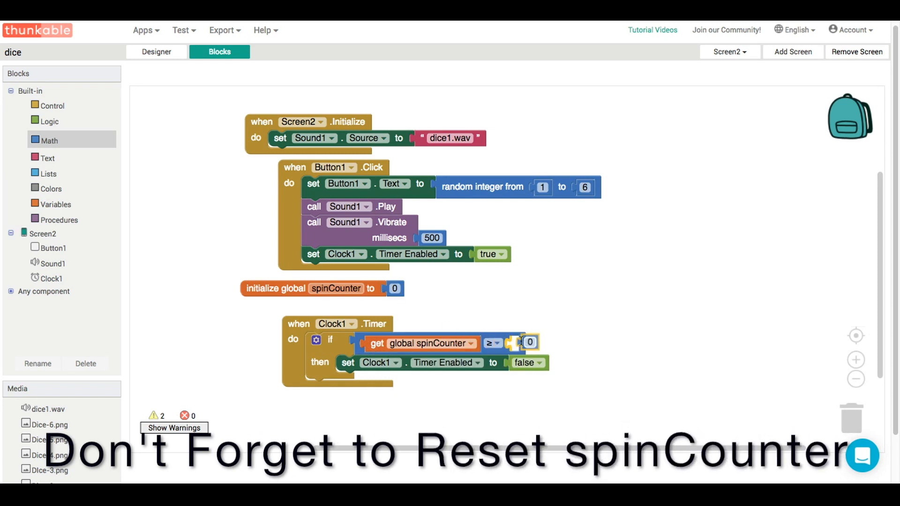
pyautogui.write('10')
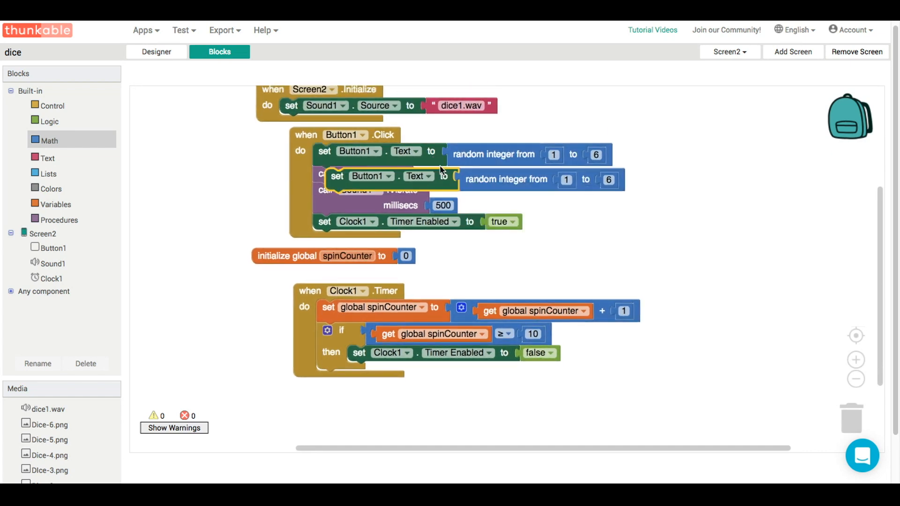
pyautogui.moveTo(390, 178); pyautogui.dragTo(376, 389)
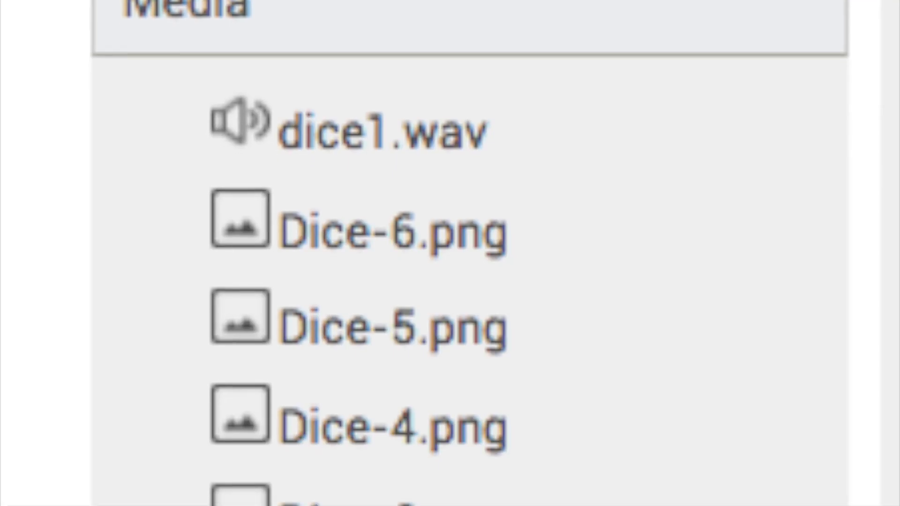
# Step: Scroll through the Media list to review the Dice-N.png files
pyautogui.scroll(-3)
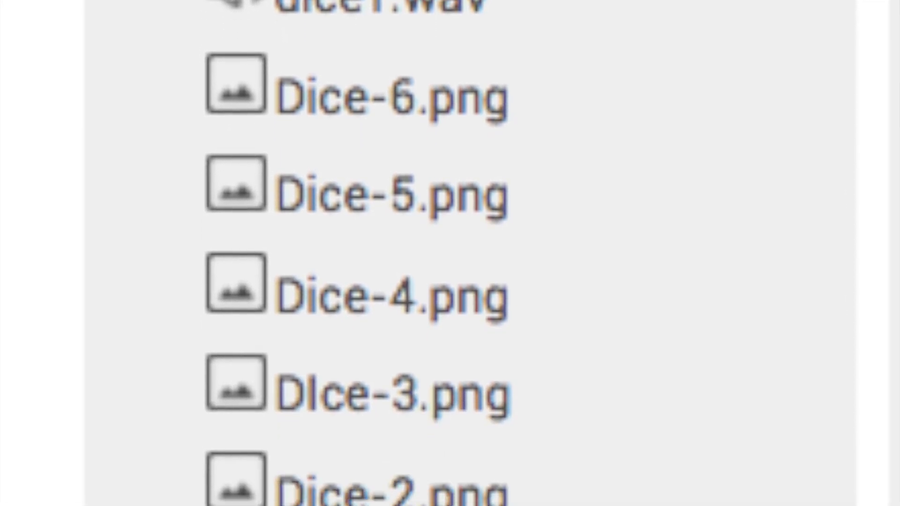
pyautogui.scroll(-3)
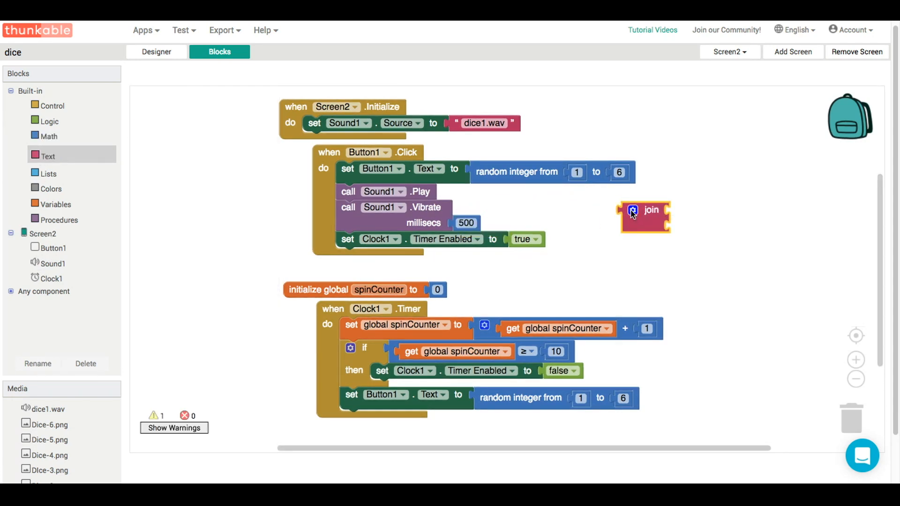
# Step: Fill the join with a 'Dice-' text block, the random integer, and a '.png' text block
pyautogui.click(633, 210)
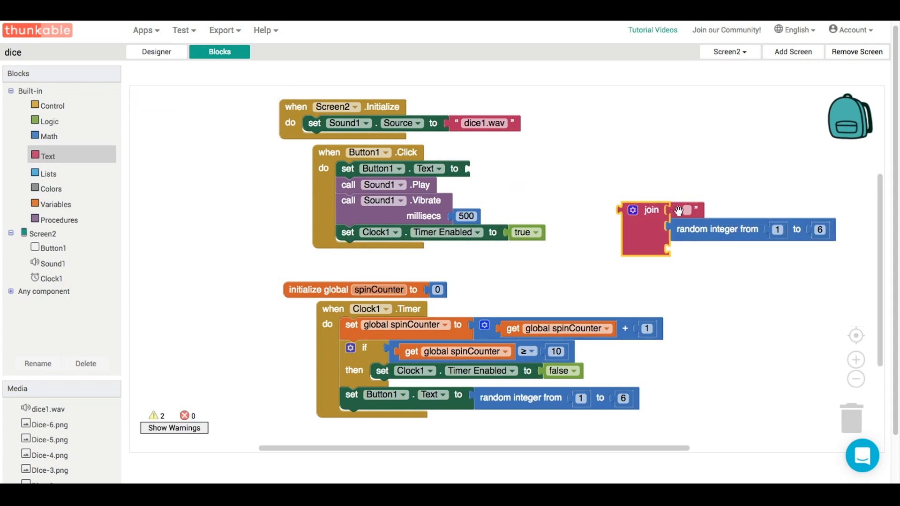
pyautogui.write('DI')
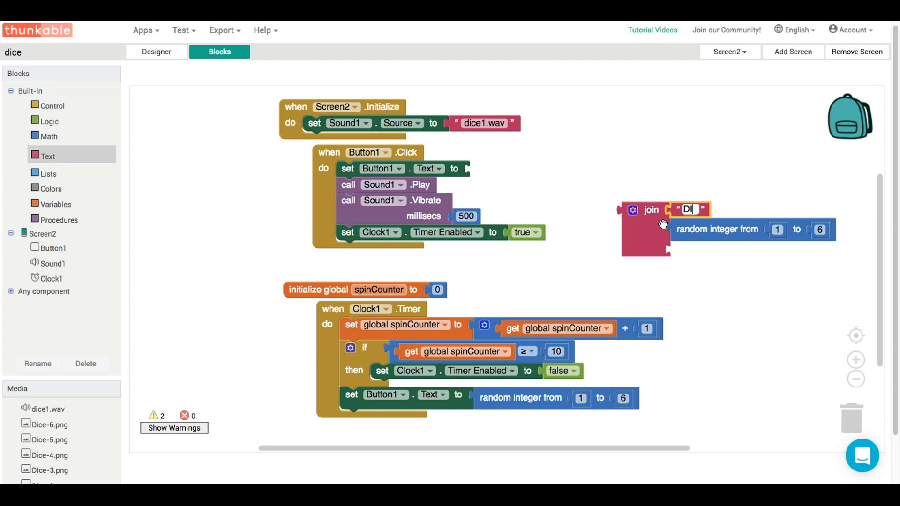
pyautogui.write('Dice')
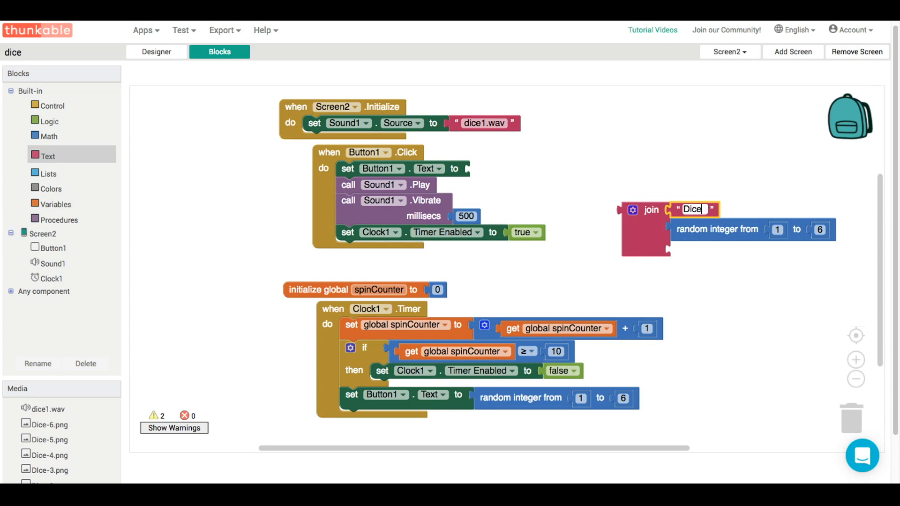
pyautogui.write('-')
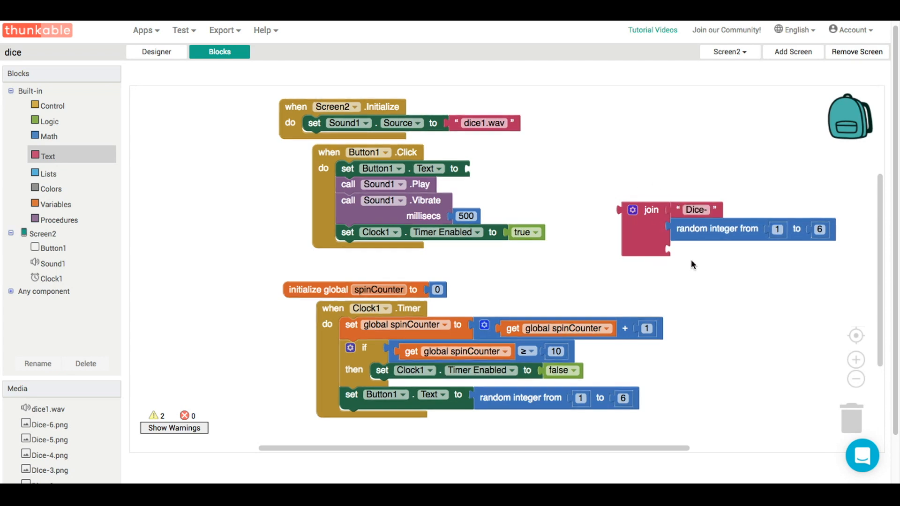
pyautogui.write('tex')
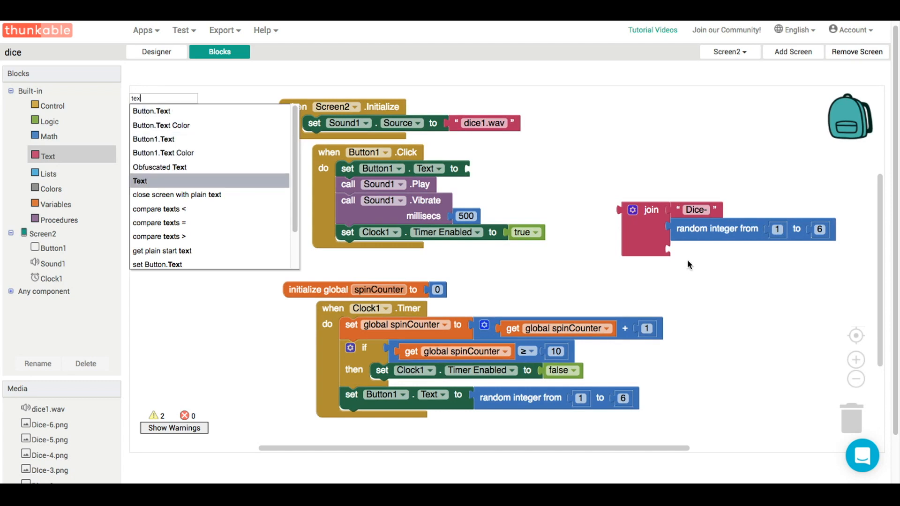
pyautogui.click(140, 181)
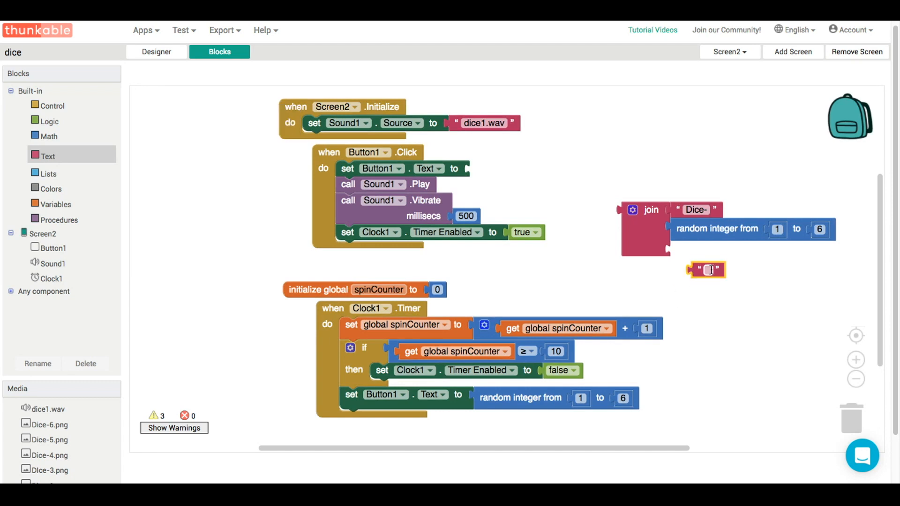
pyautogui.write('.png')
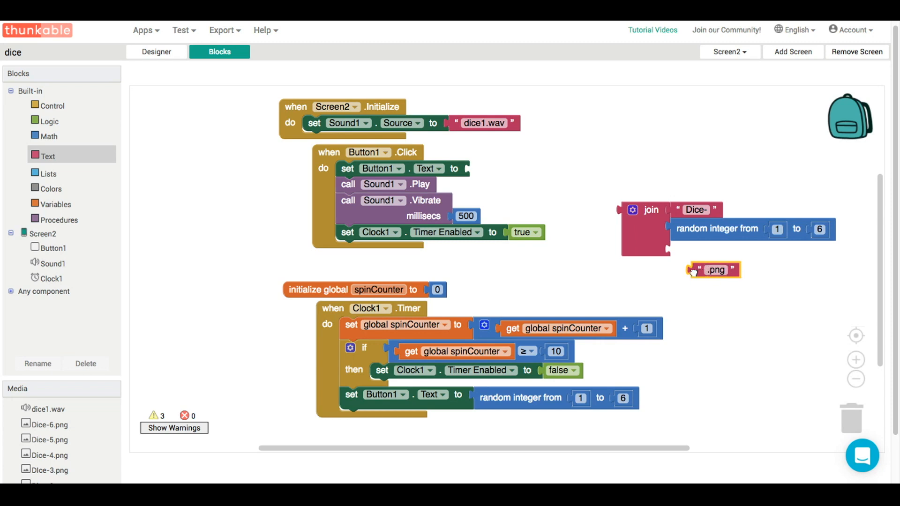
pyautogui.moveTo(714, 269); pyautogui.dragTo(694, 248)
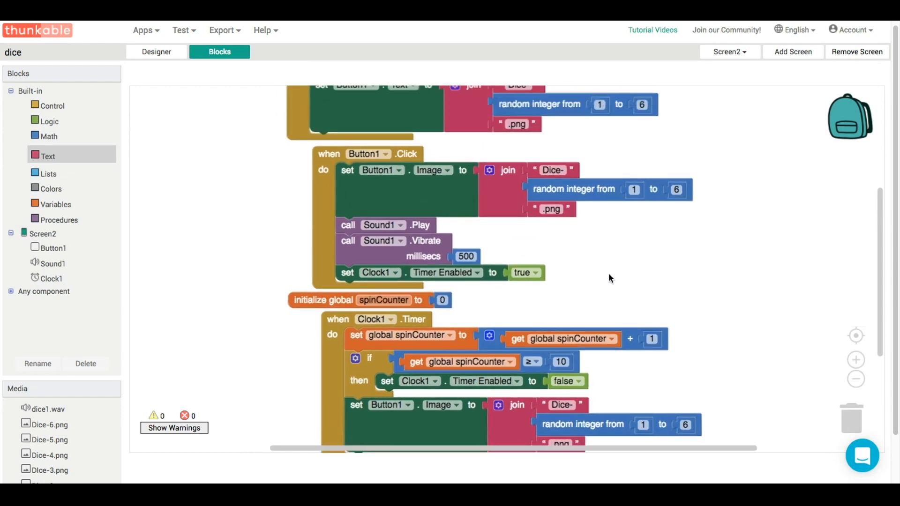
# Step: Switch Screen2.Initialize's Button1 setter from Text to Image, using the joined file name
pyautogui.scroll(-3)
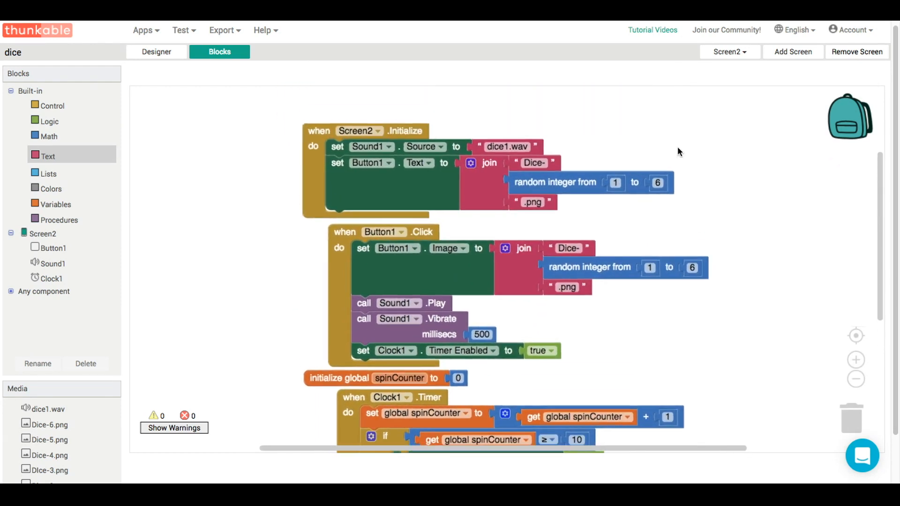
pyautogui.click(418, 163)
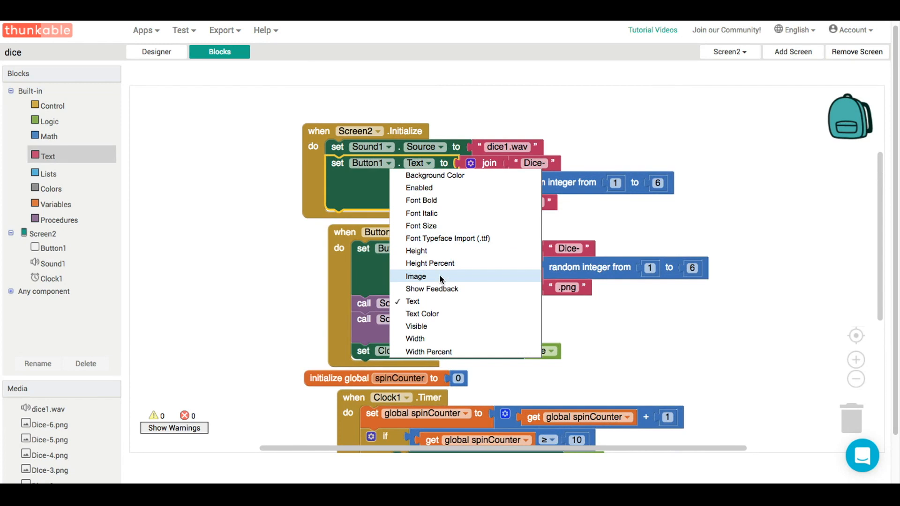
pyautogui.click(416, 276)
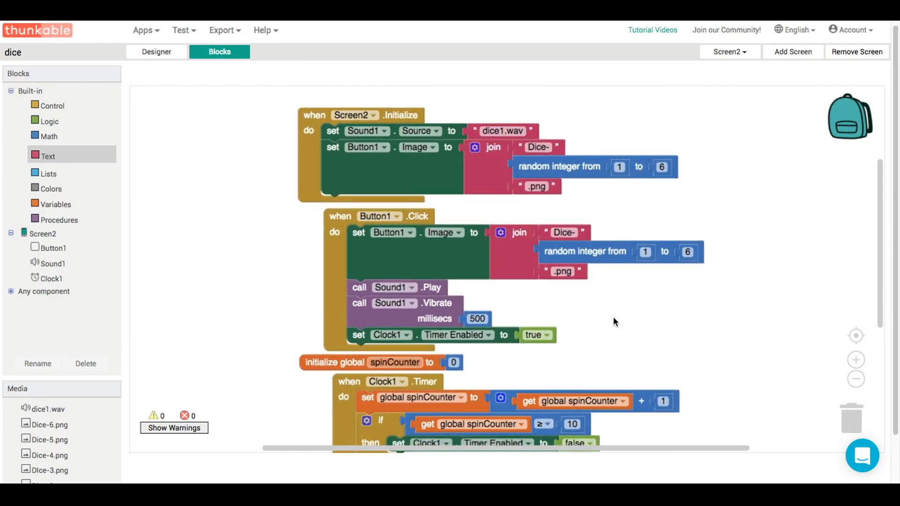
pyautogui.scroll(-3)
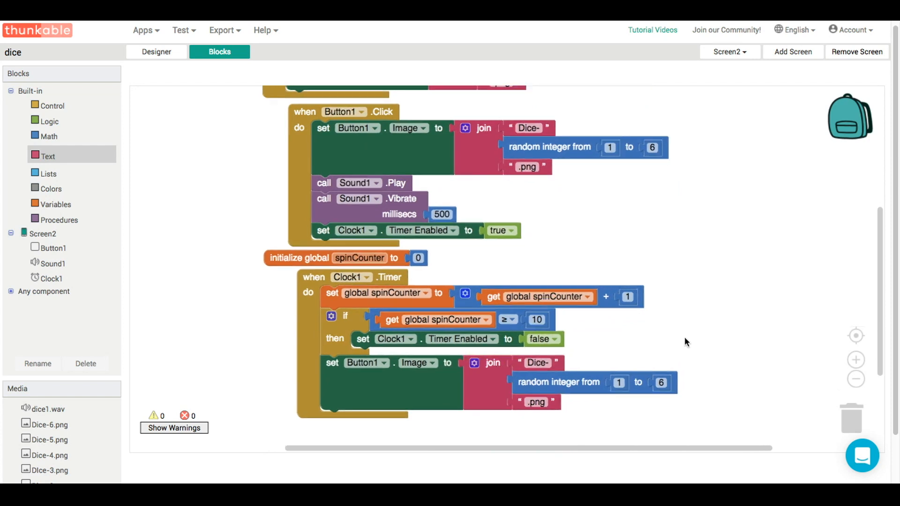
# Step: Add a 'to procedure result' block and name it randomImage
pyautogui.click(59, 219)
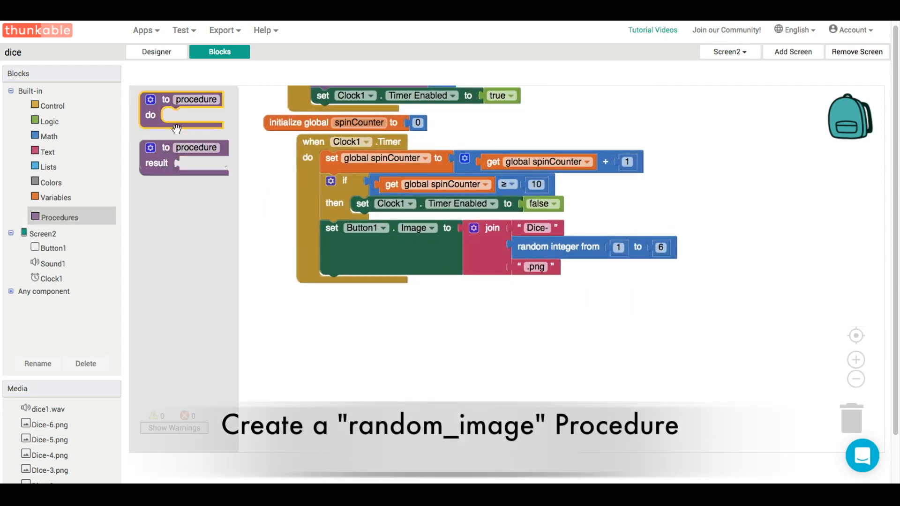
pyautogui.moveTo(184, 155); pyautogui.dragTo(353, 321)
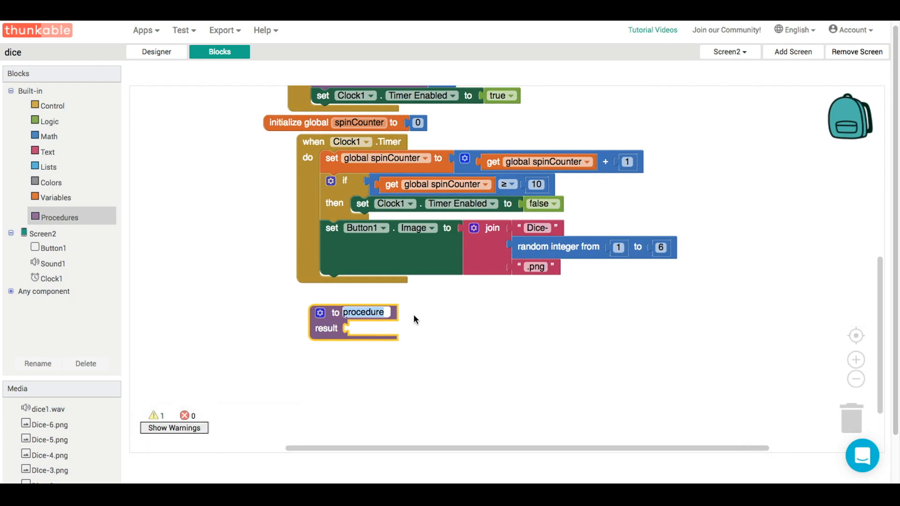
pyautogui.write('select')
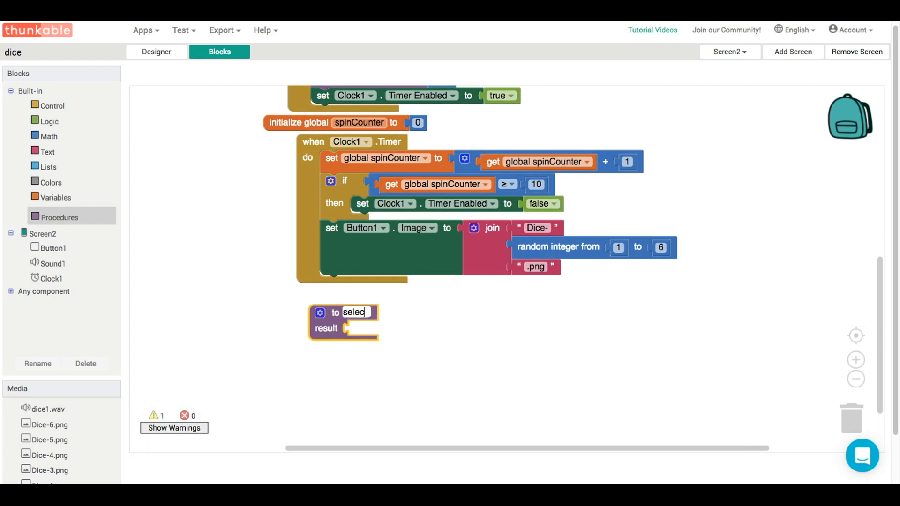
pyautogui.write('randomImage')
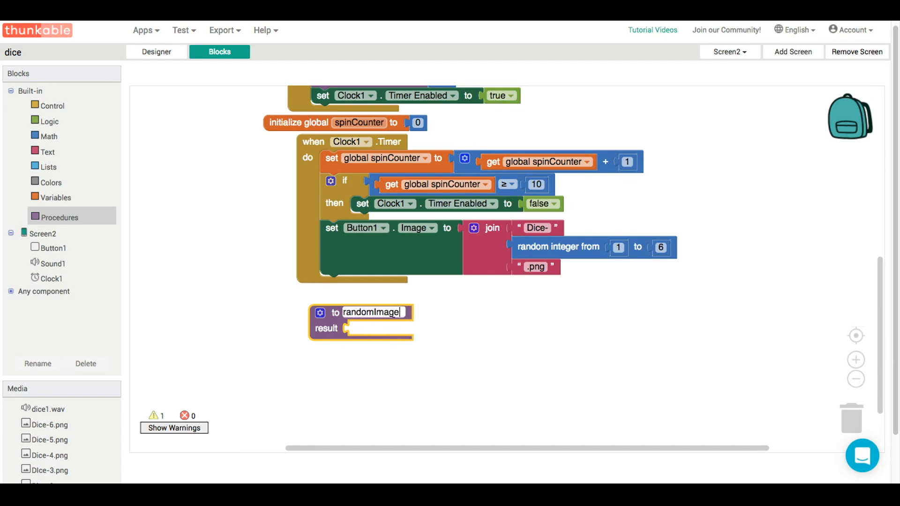
# Step: Move the Dice- random .png join into randomImage as its result
pyautogui.moveTo(491, 228); pyautogui.dragTo(381, 335)
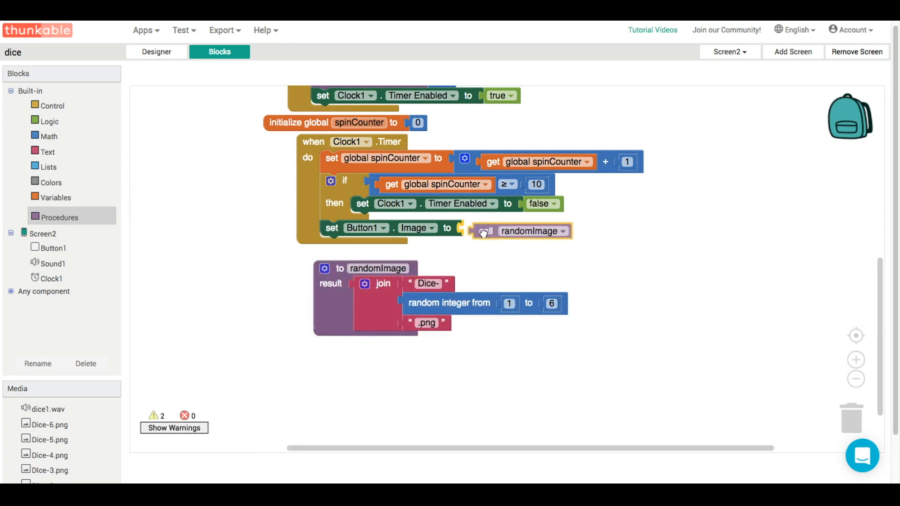
pyautogui.scroll(-3)
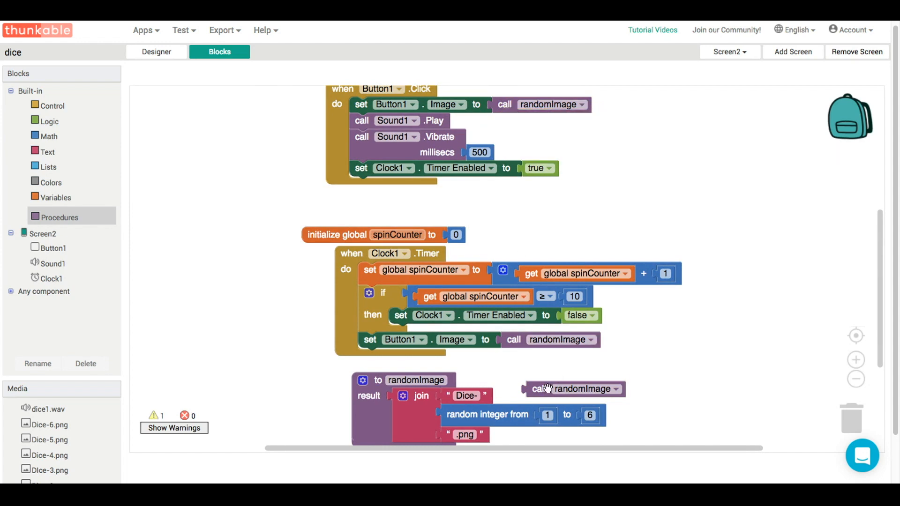
pyautogui.scroll(-3)
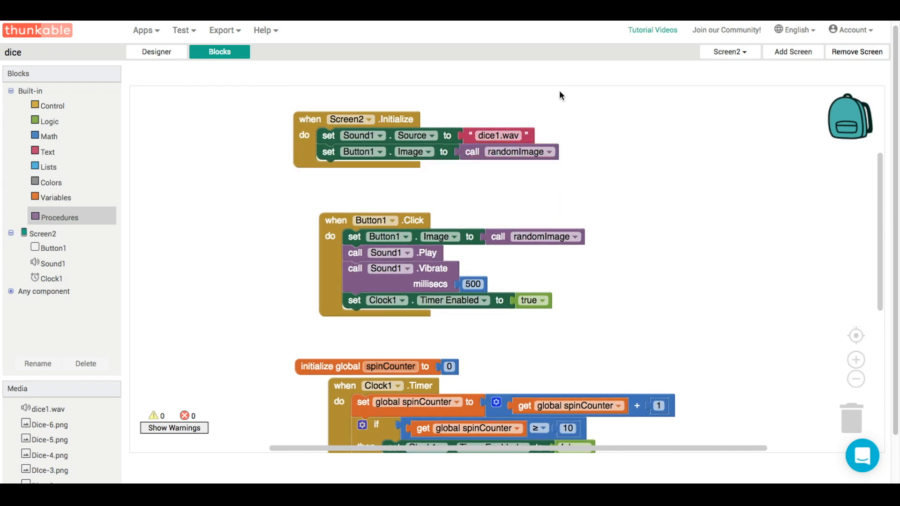
pyautogui.moveTo(306, 145)
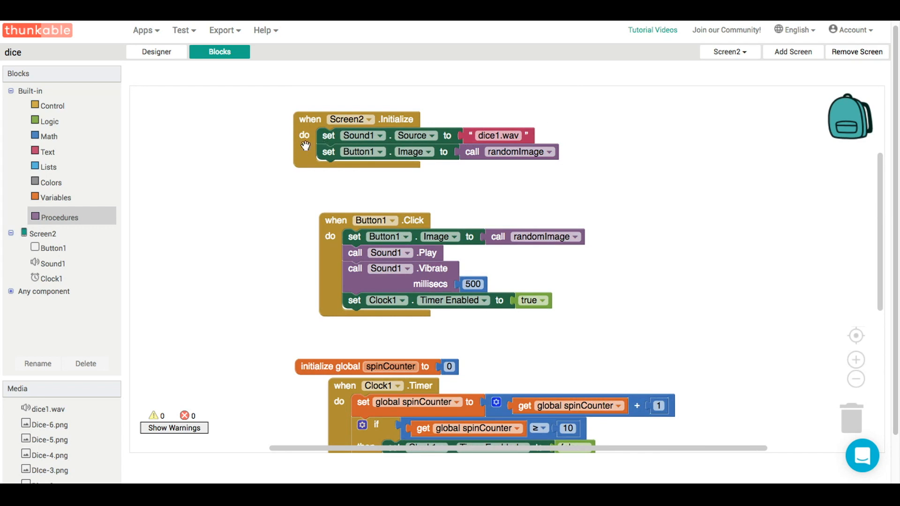
pyautogui.scroll(-3)
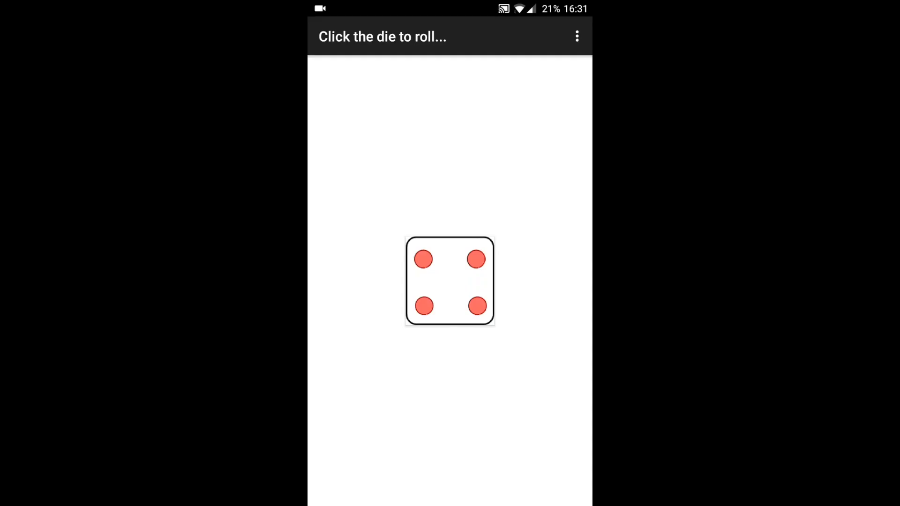
# Step: Tap the die twice on the phone, rolling six dots then two dots
pyautogui.click(450, 282)
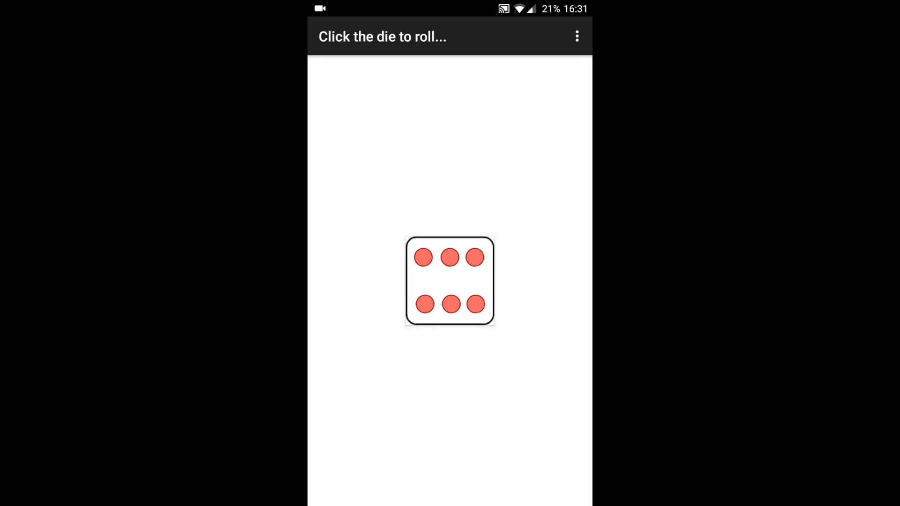
pyautogui.click(450, 281)
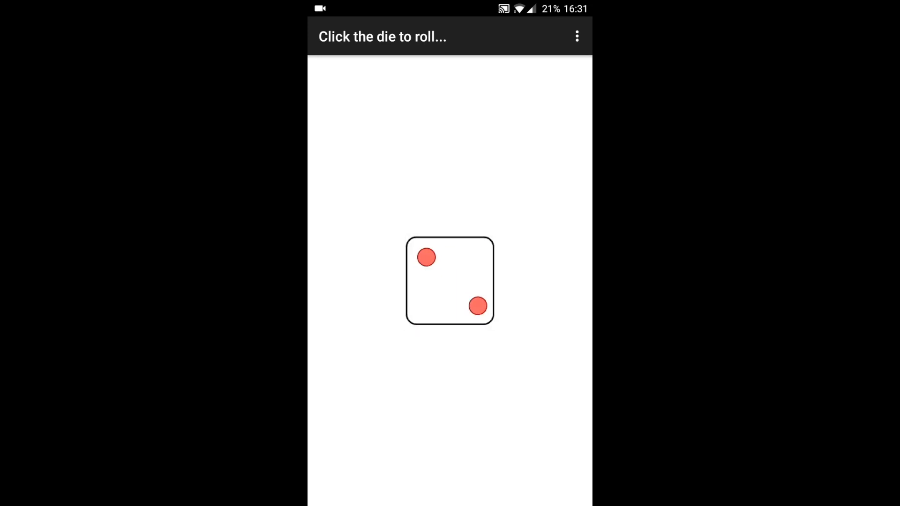